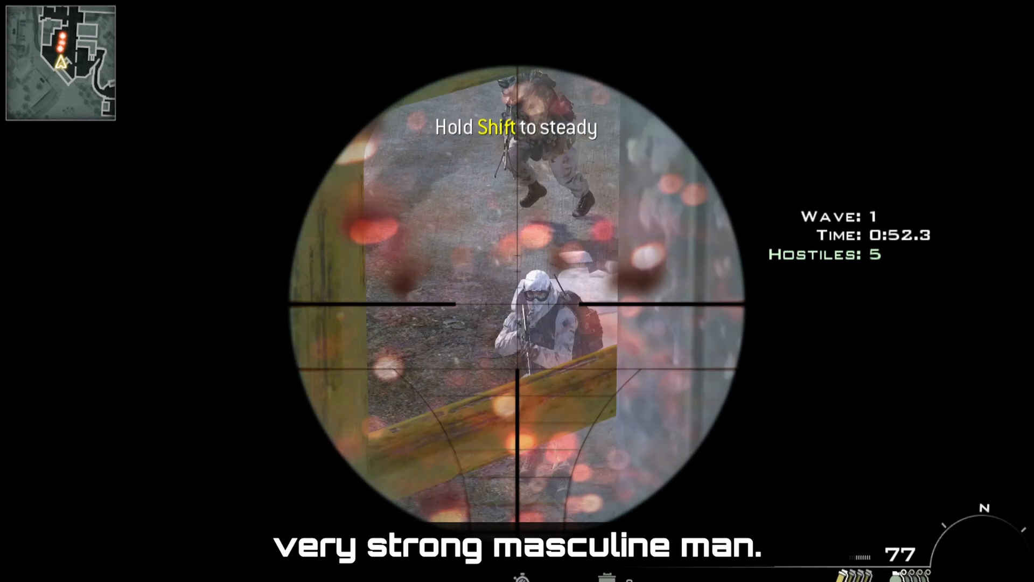
Switch Displace1 to XY mode with X Refraction 0.001.
click(517, 304)
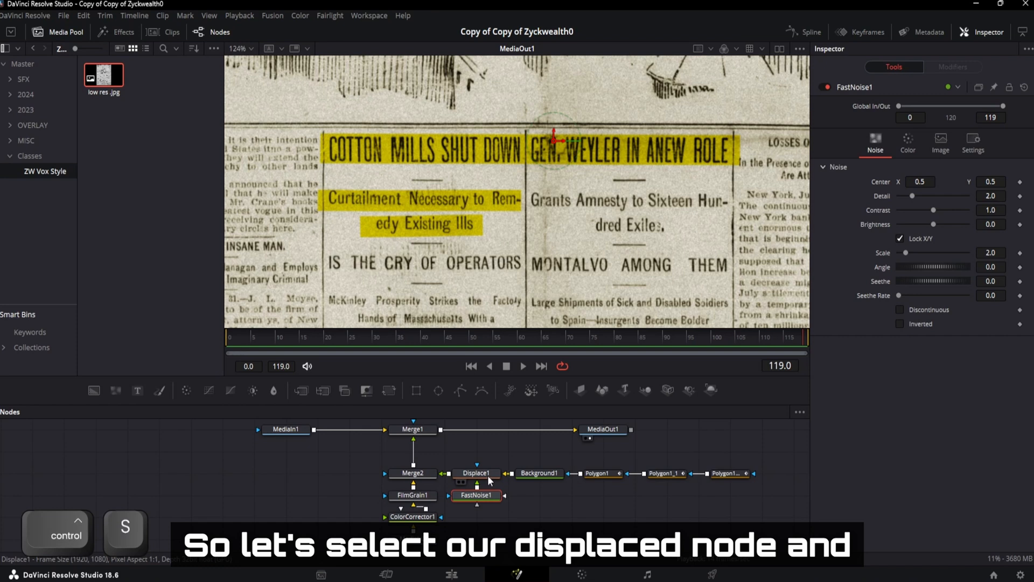
click(477, 473)
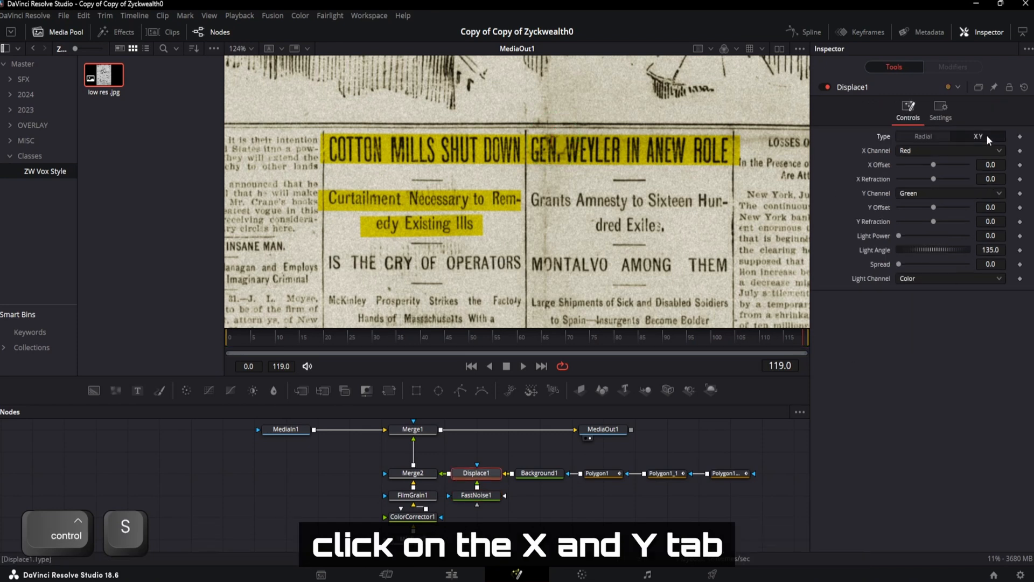
click(989, 178)
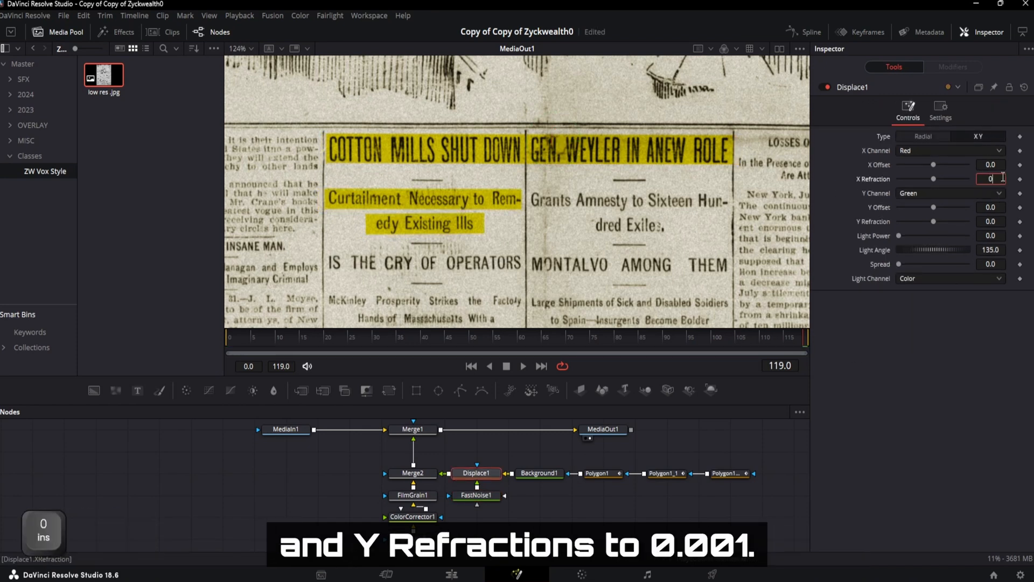
text(0.001)
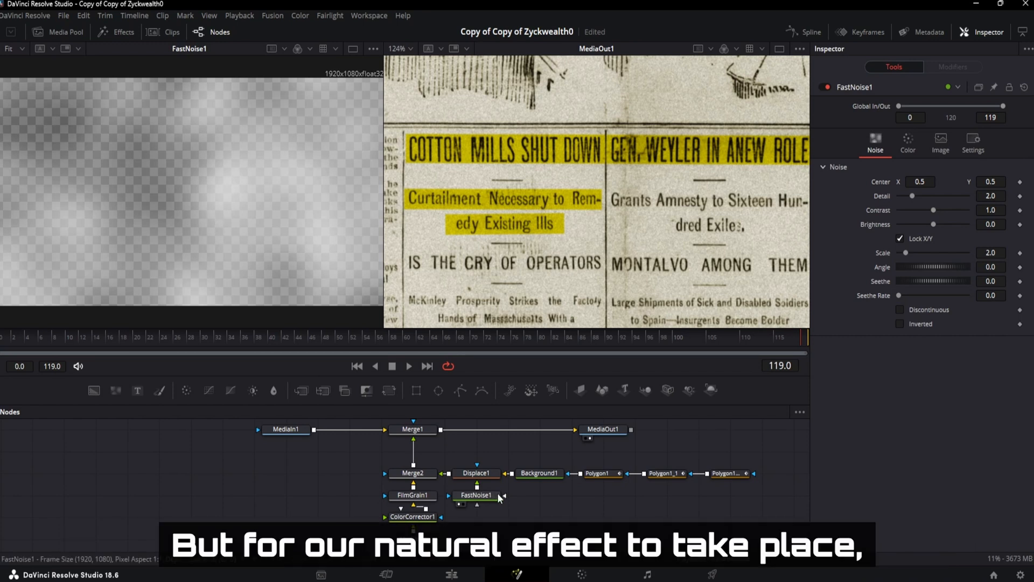
Set FastNoise1 to scale 11, contrast 3.0, brightness -0.9 and detail 9.0 for sparse blotches.
click(476, 496)
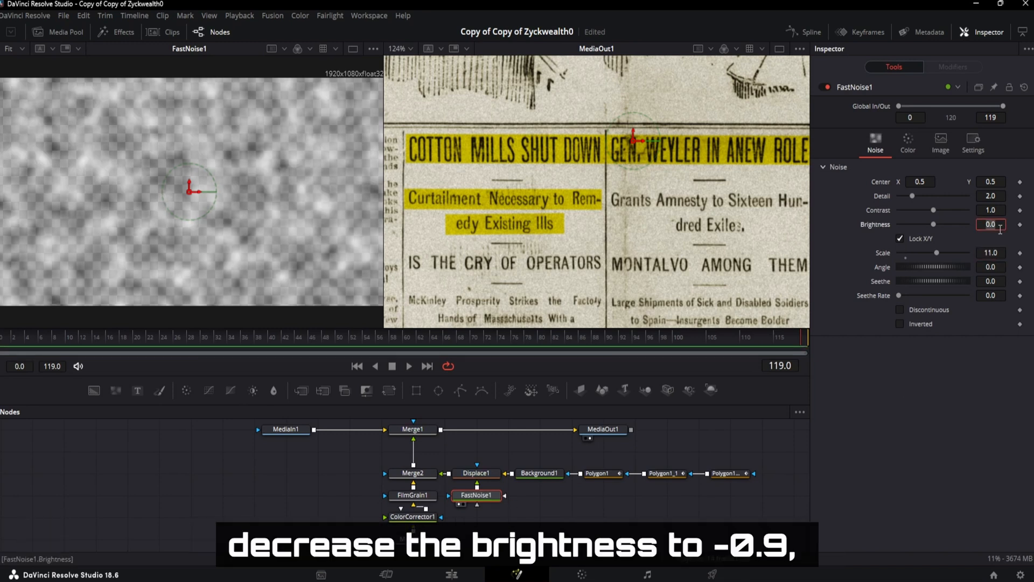
text(-0.9)
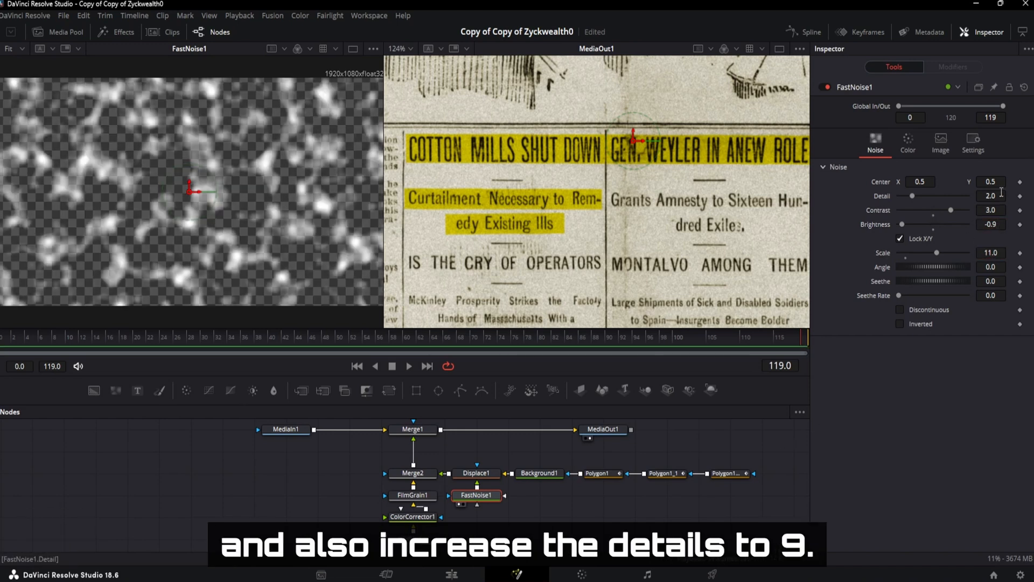
text(9.0)
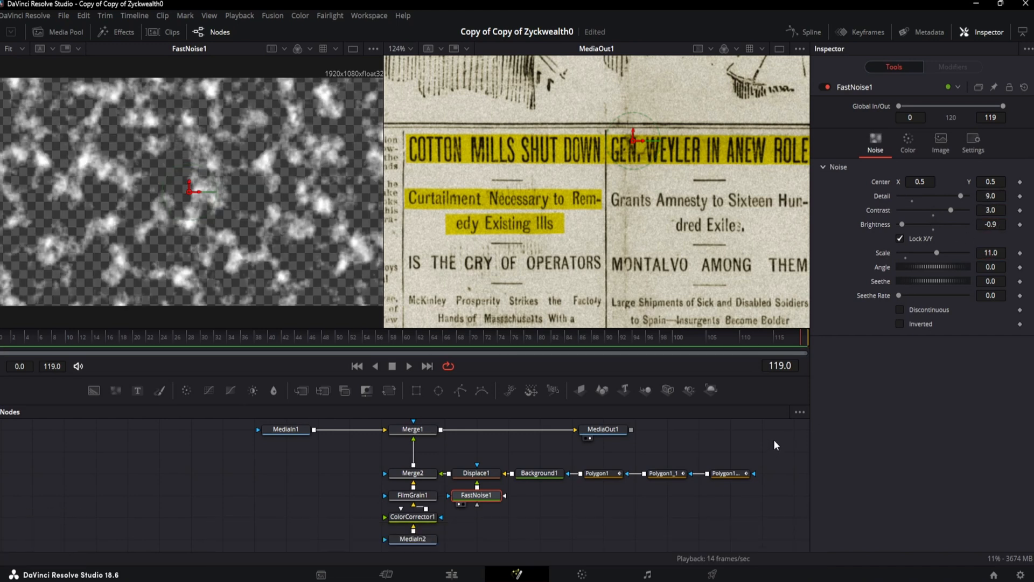
click(900, 309)
text(dve)
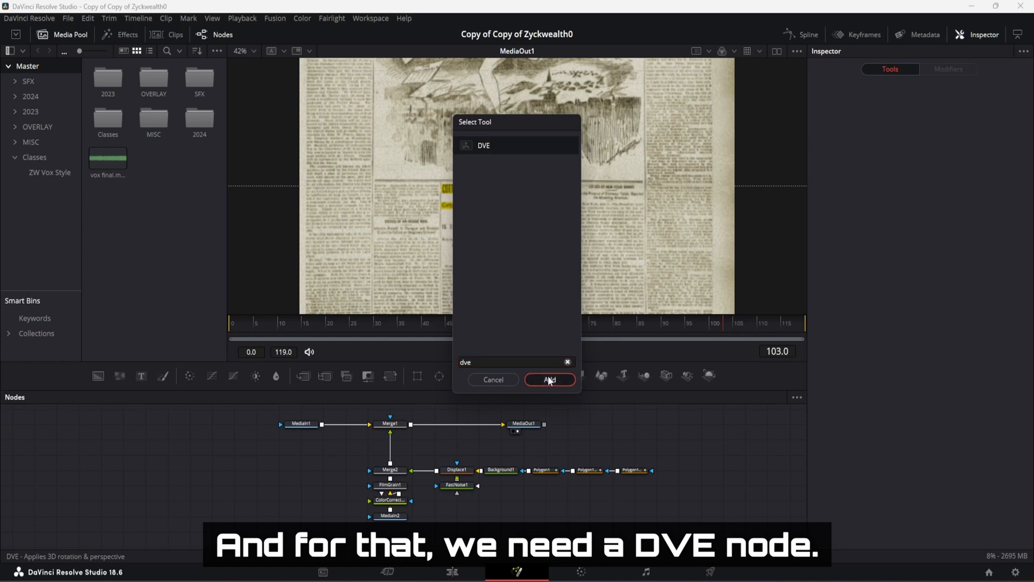
Add a DVE after Merge2 with Center Y 0.576 and Z Move 0.783.
click(548, 379)
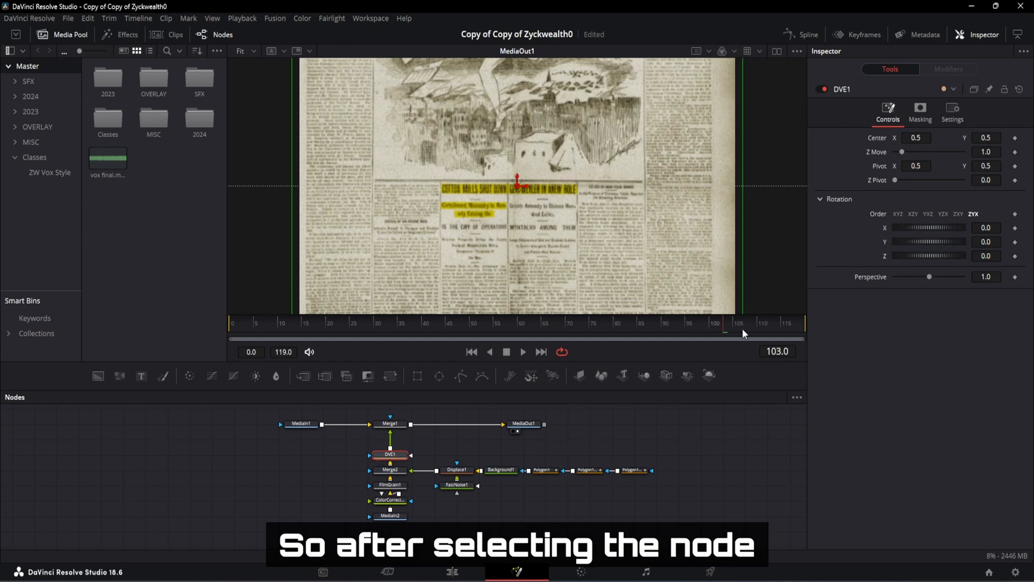
click(986, 138)
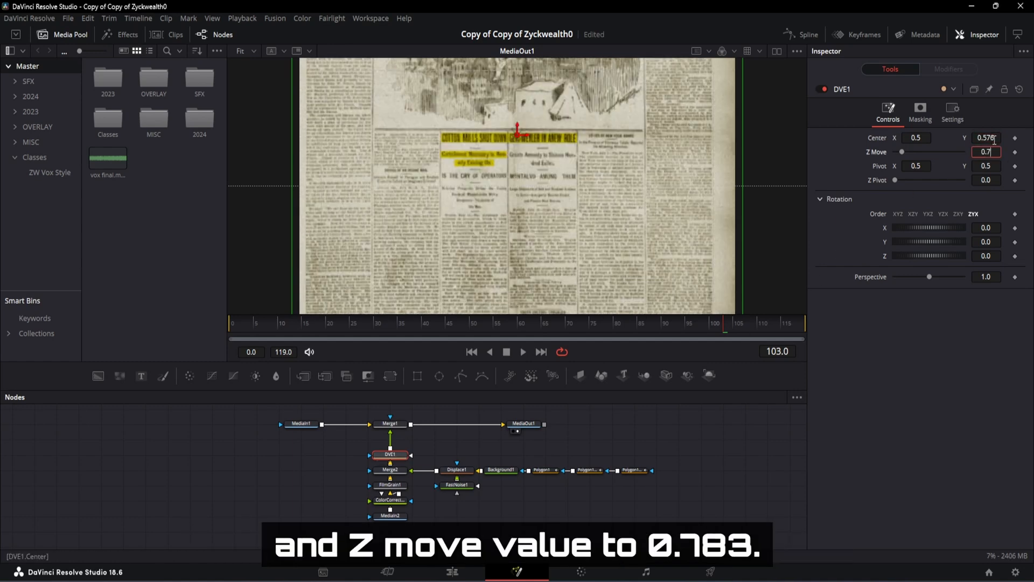
text(0.783)
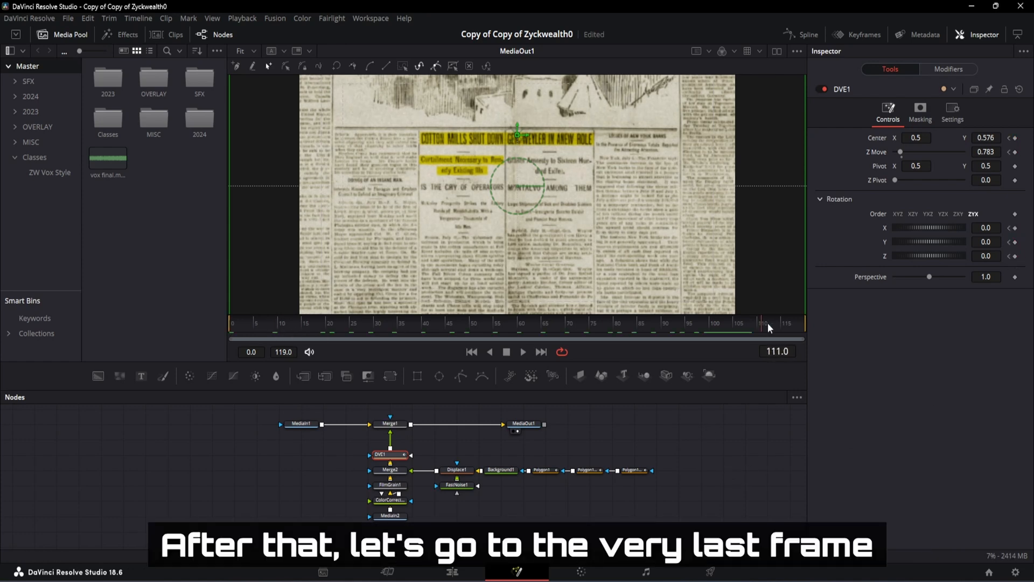
At the last frame, keyframe DVE Center 0.55/0.54 and Z Move 0.47 for a push-in.
click(541, 351)
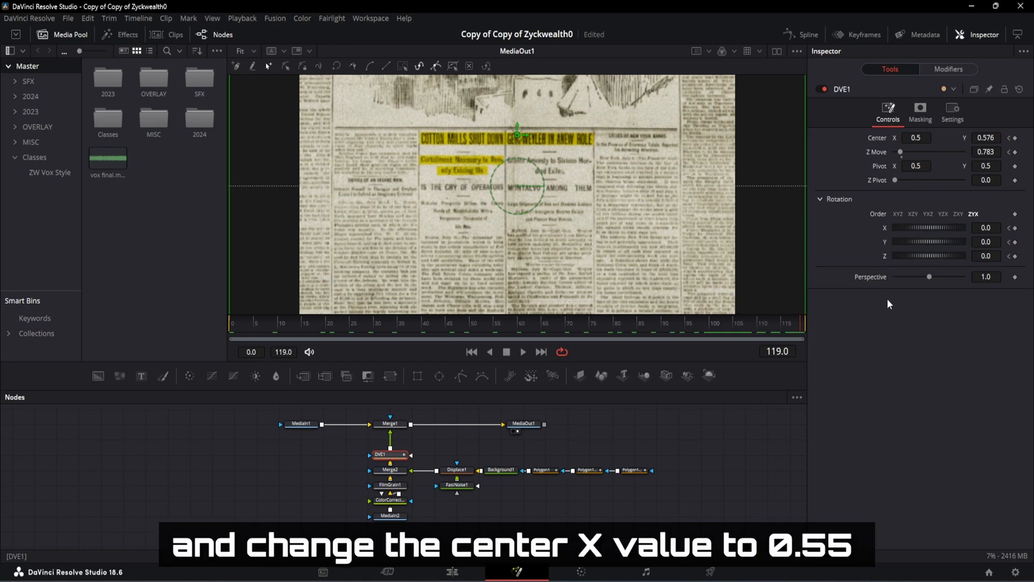
click(918, 136)
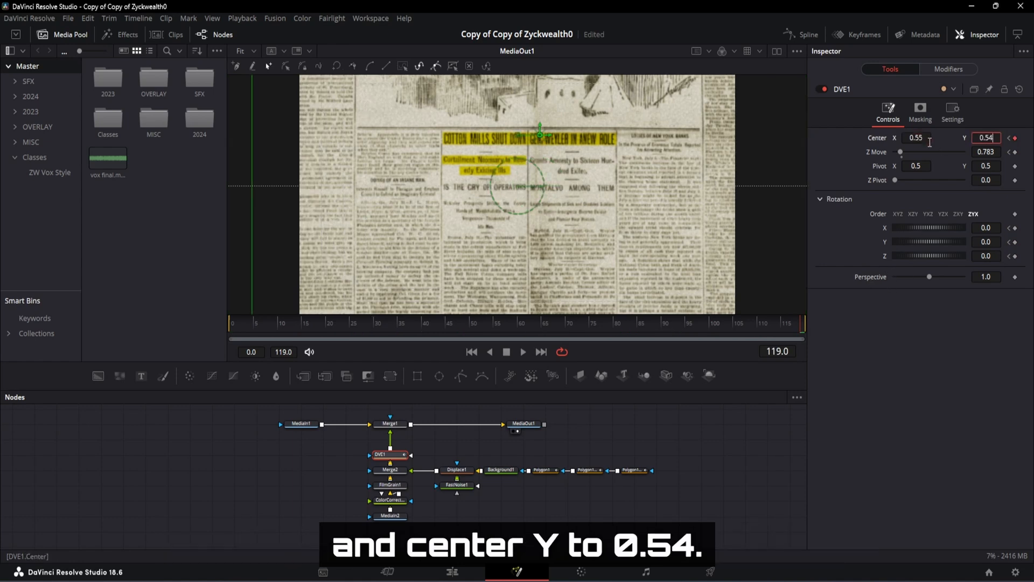
click(985, 152)
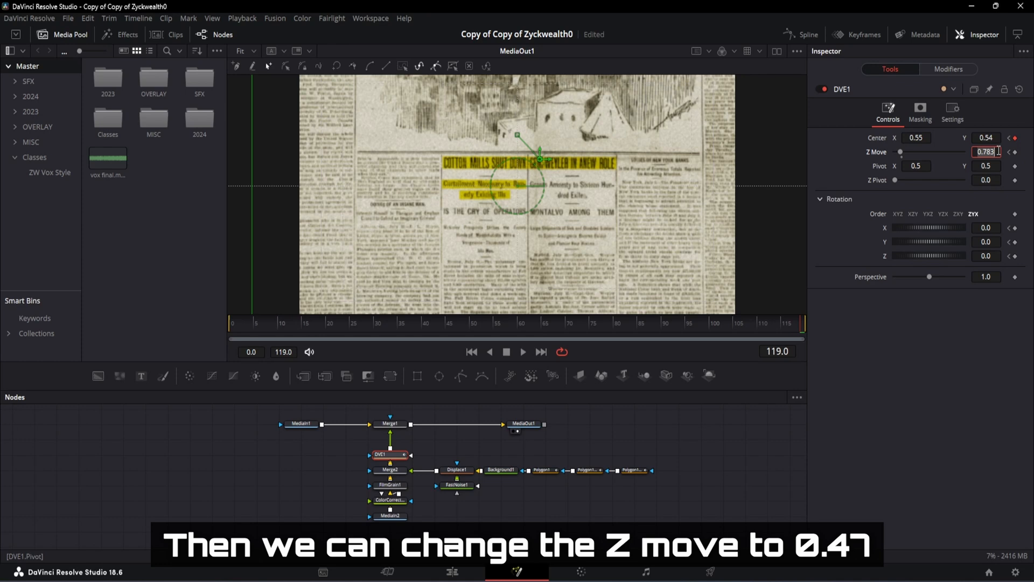
text(0.47)
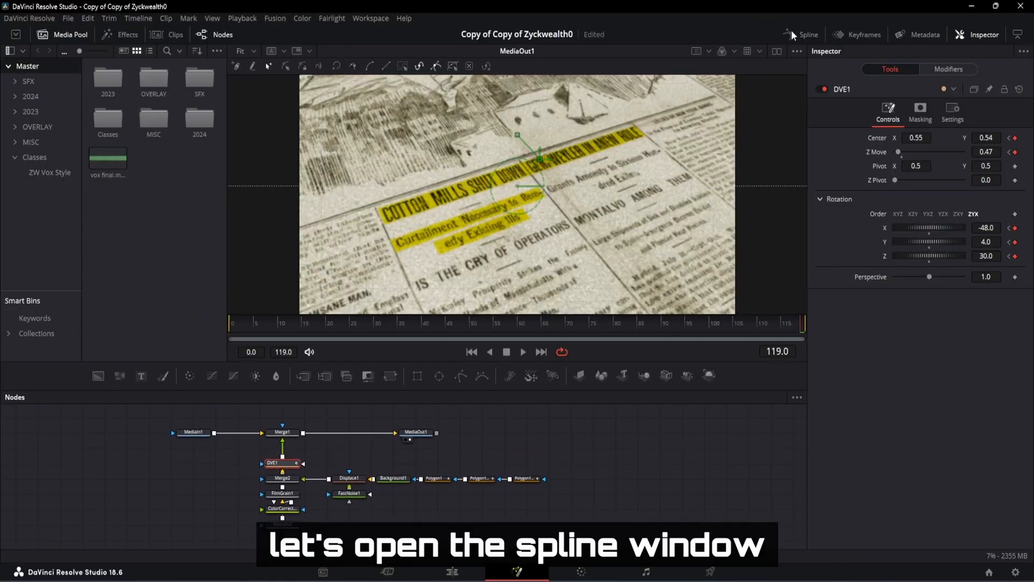
Show the DVE rotation animation (X -48, Y 4, Z 30) in the Spline editor.
click(805, 34)
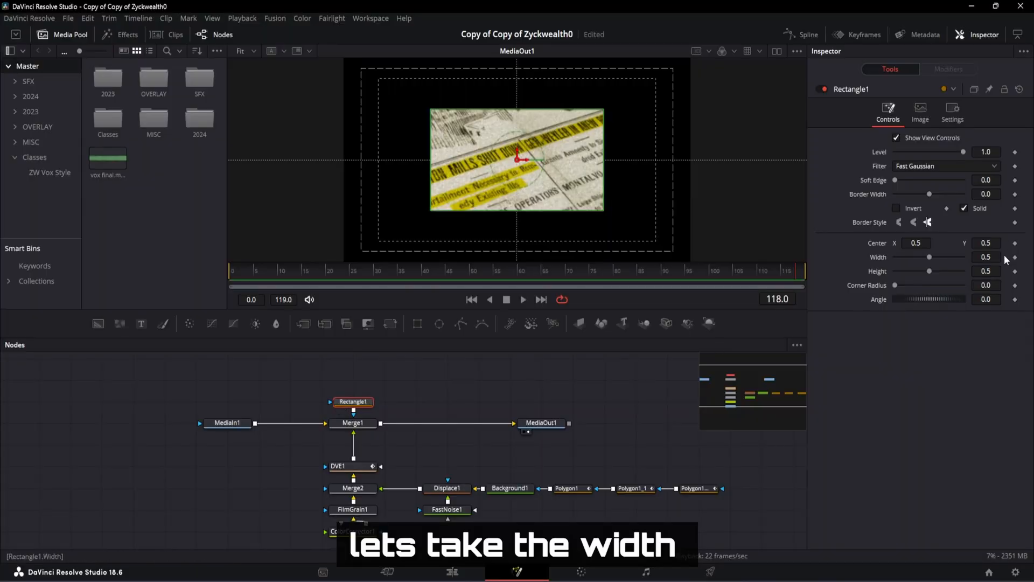
Give the Rectangle mask width 0.95, height 0.88, corner radius 0.07 and soft edge 0.022.
text(0.95)
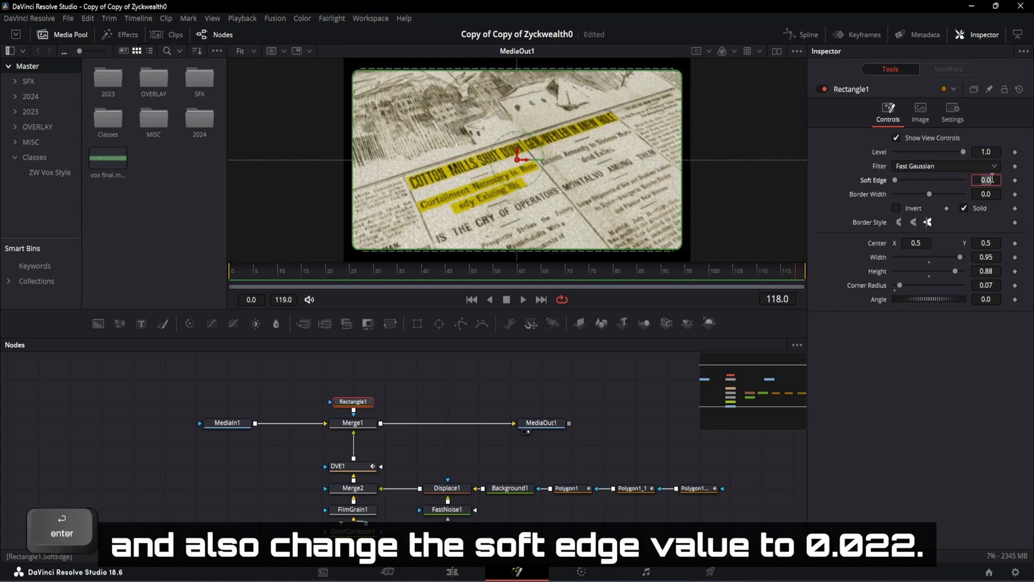
text(0.022)
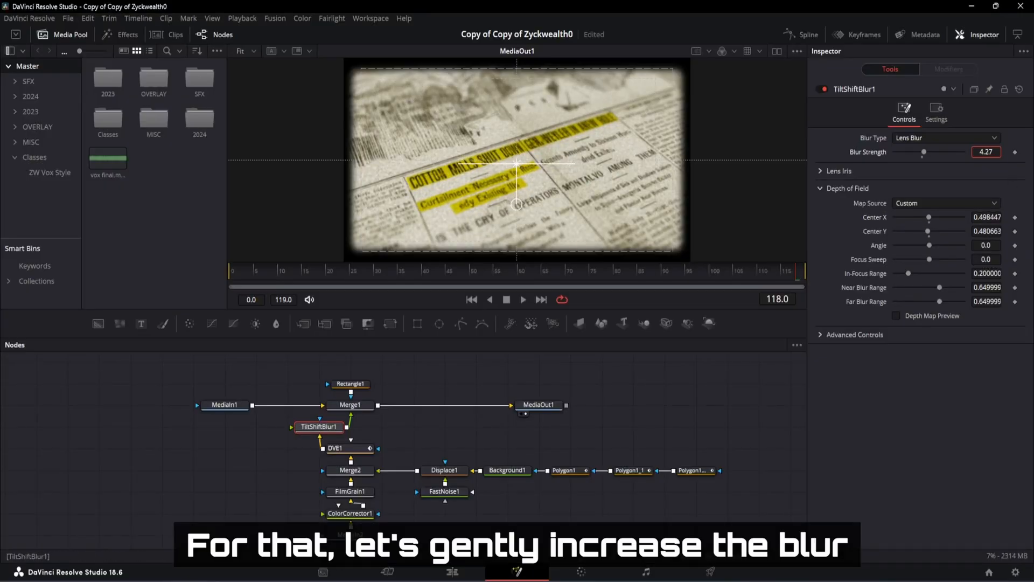
Raise the TiltShiftBlur lens-blur strength to about 4.5.
drag(923, 152, 926, 152)
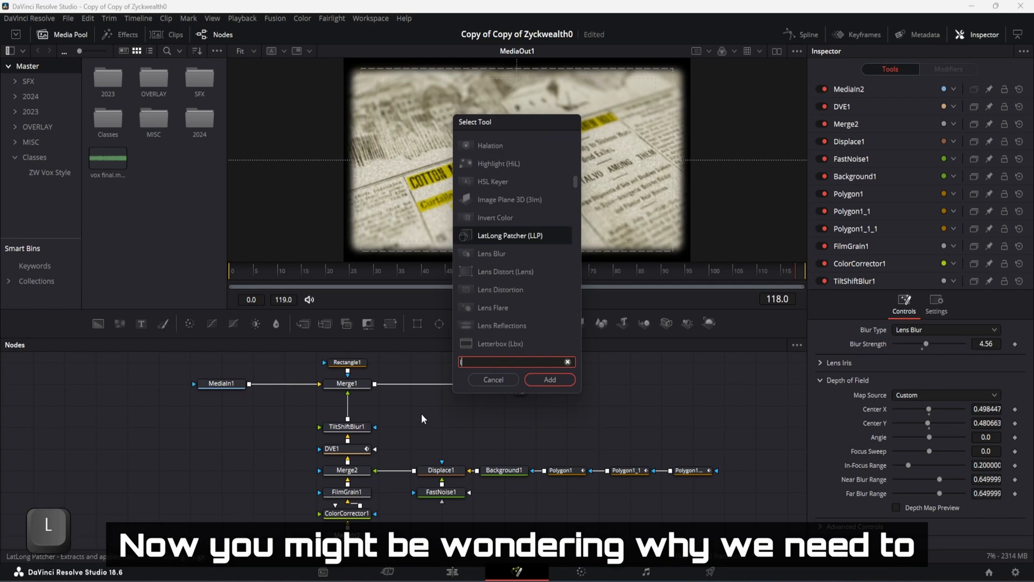
Add a Lens Blur keyframed from size 0.53 through 0.442 down to 0, checking curves in the Spline editor.
text(Lens Blur)
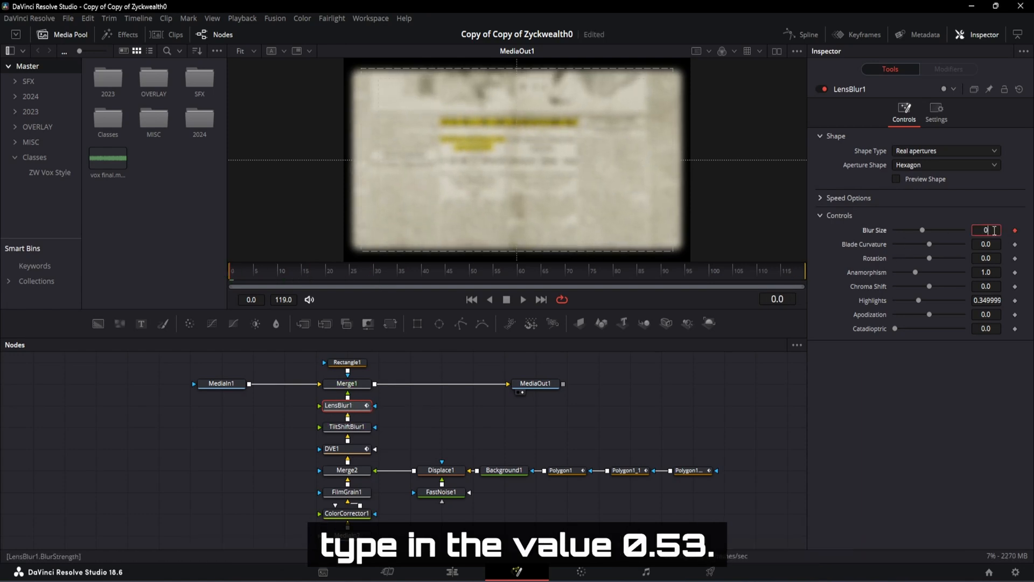
text(0.53)
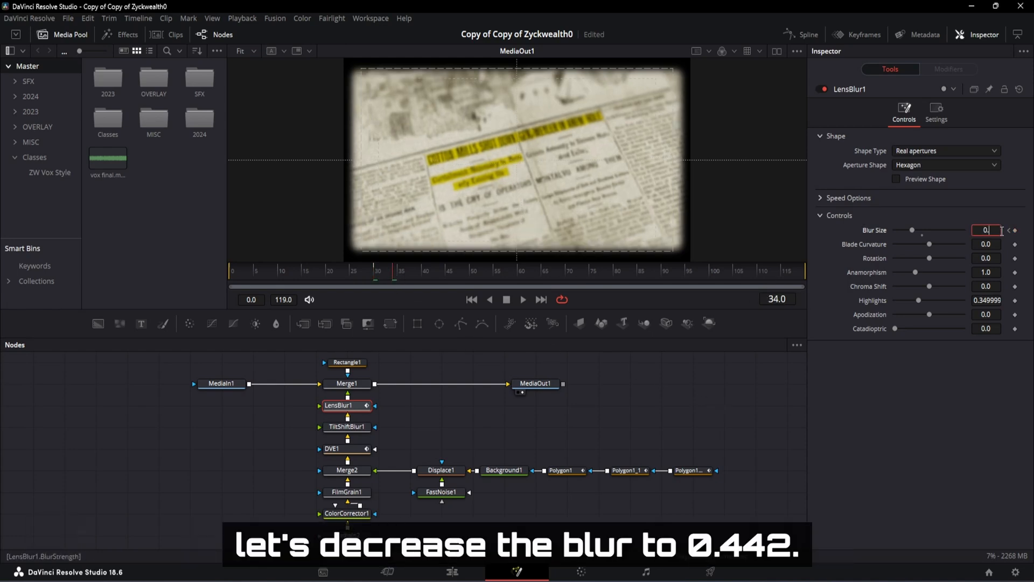
text(0.442)
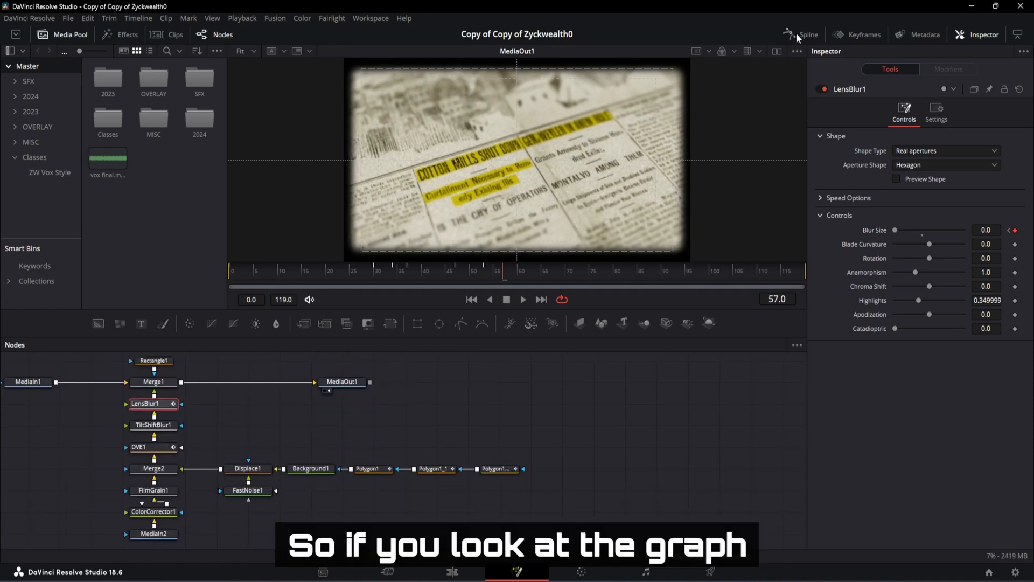
click(807, 35)
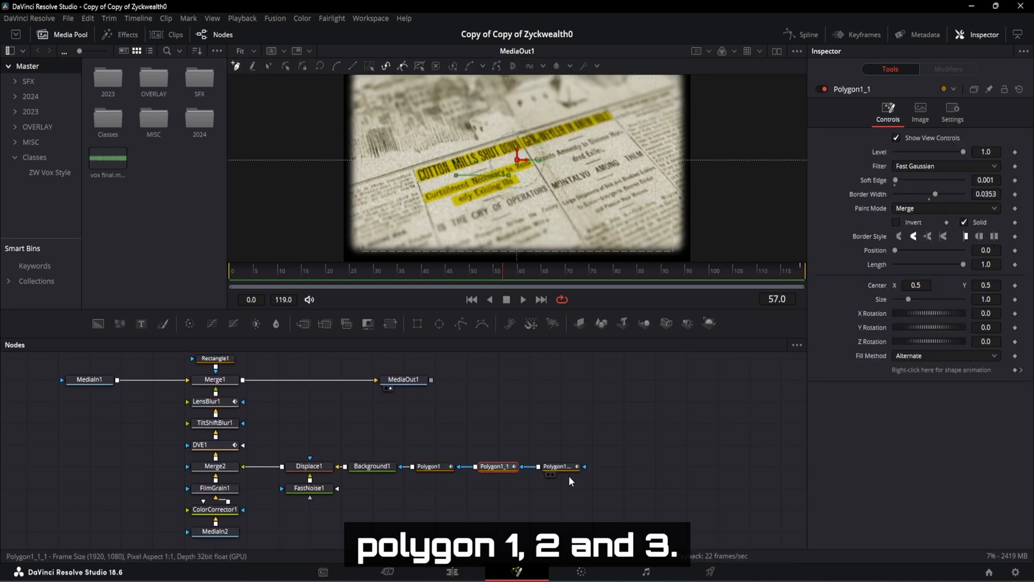
Keyframe the Polygon stroke lengths from 0 to 1 ending by frame 100, curves shown in the Spline editor.
click(430, 465)
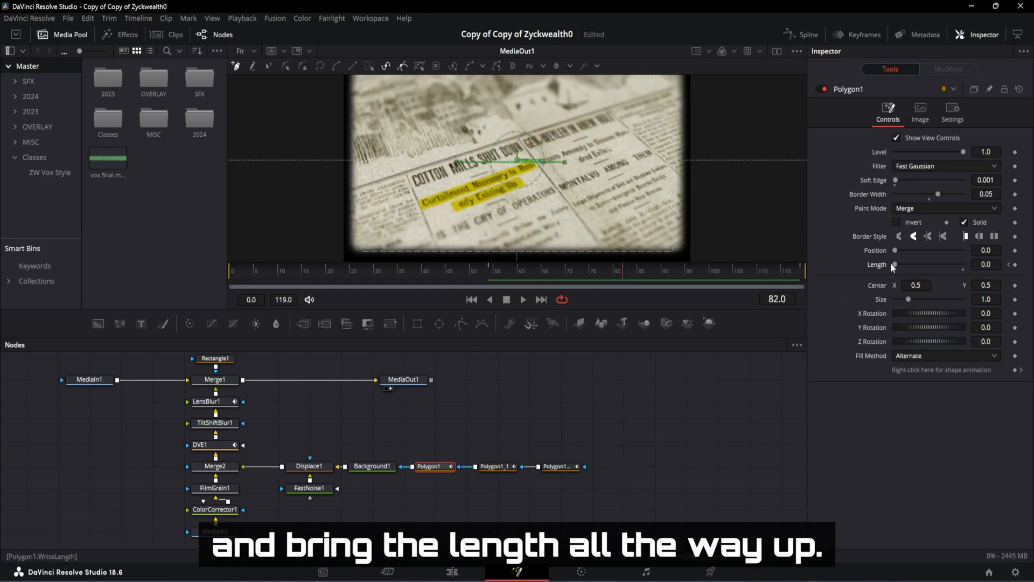
drag(895, 265, 969, 265)
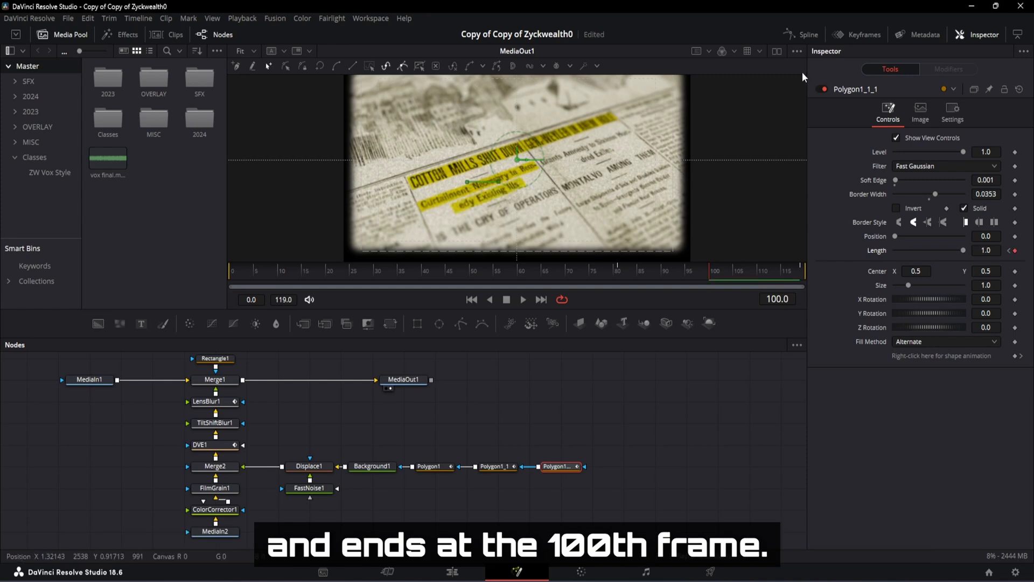
click(803, 35)
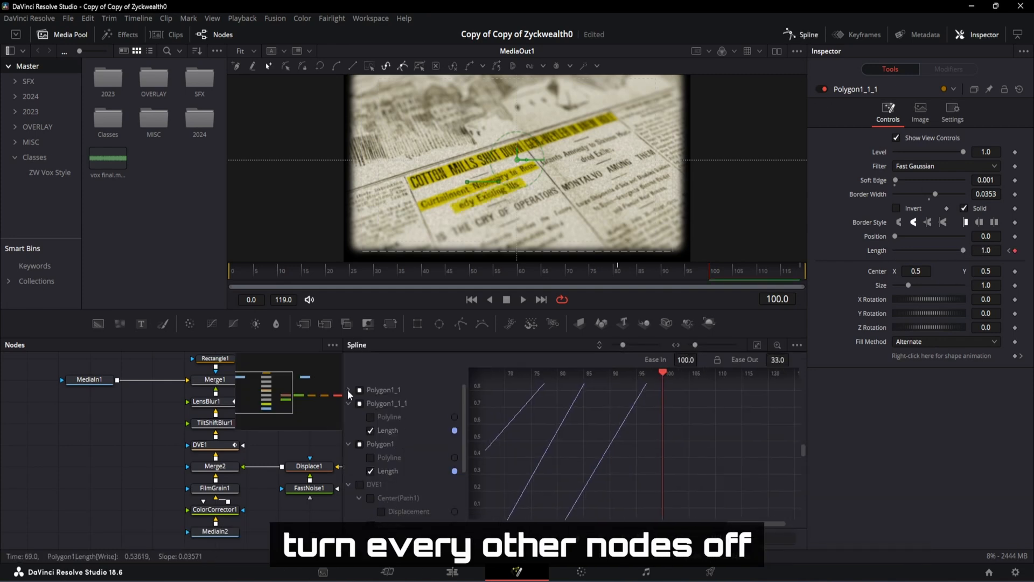